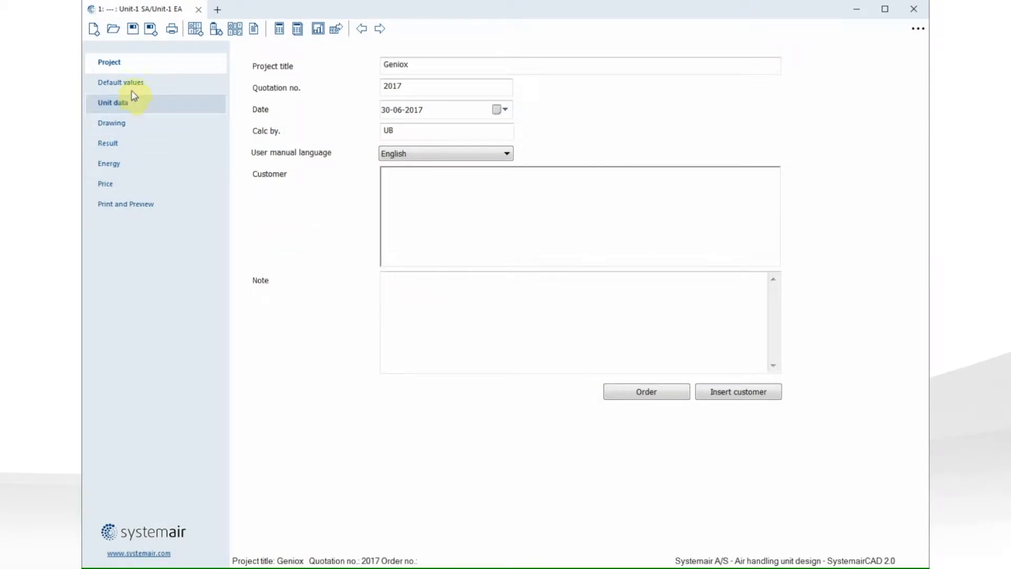
Step: Review the project's default values, then start a new Geniox Comfort unit at 5000 m³/h
click(121, 83)
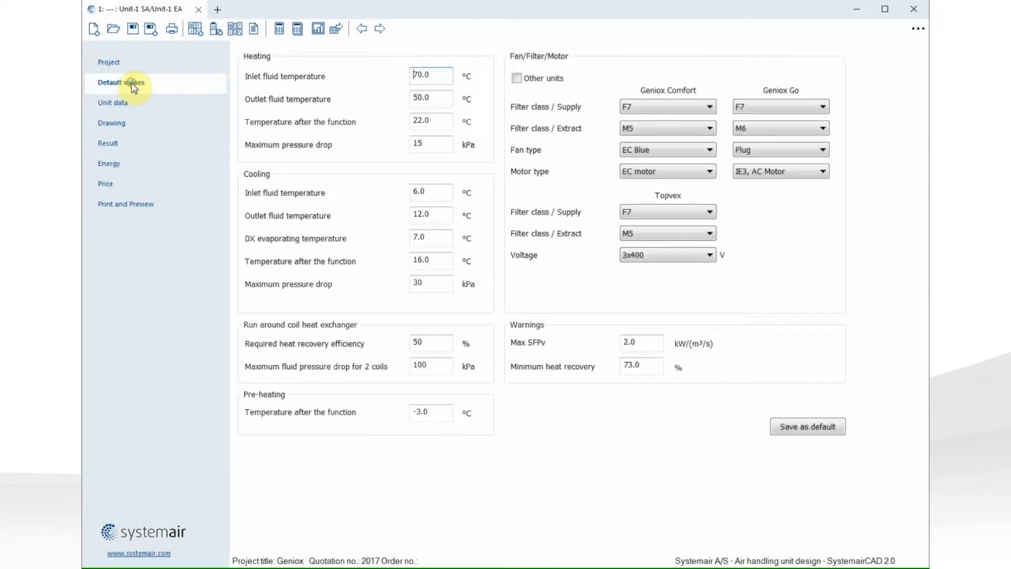
click(113, 103)
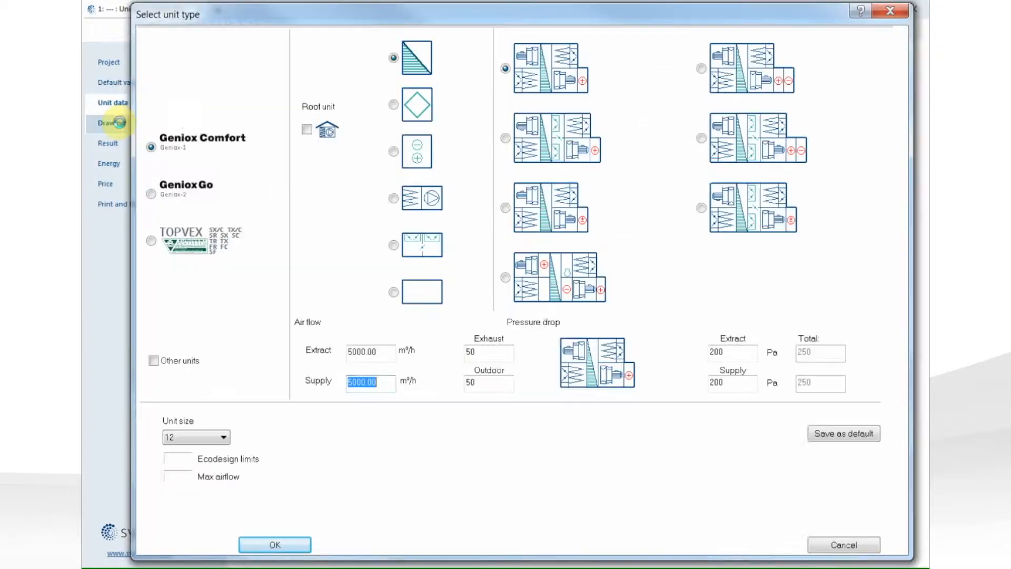
Step: Look at Geniox Go, then confirm a Geniox Comfort size 14 unit (2364 × 1632 mm)
click(152, 195)
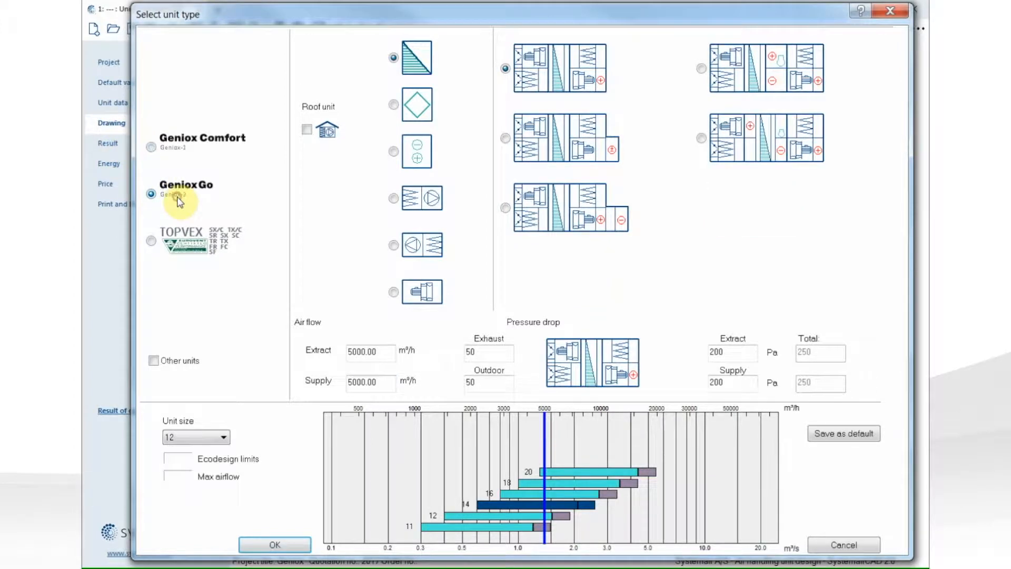
click(151, 142)
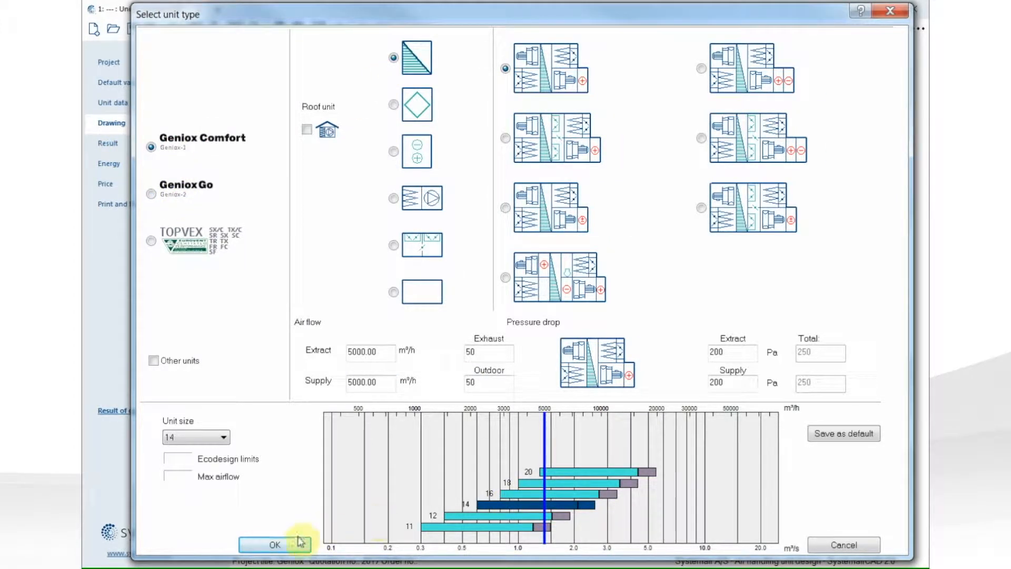
click(273, 544)
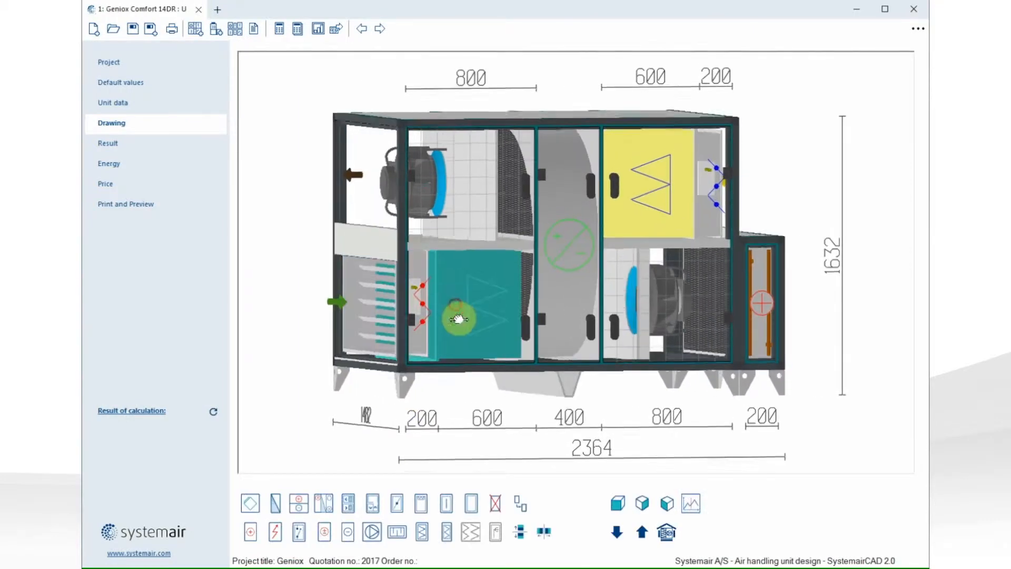
Step: Insert a 500 mm section at the right end, making the unit 2864 mm long
click(347, 531)
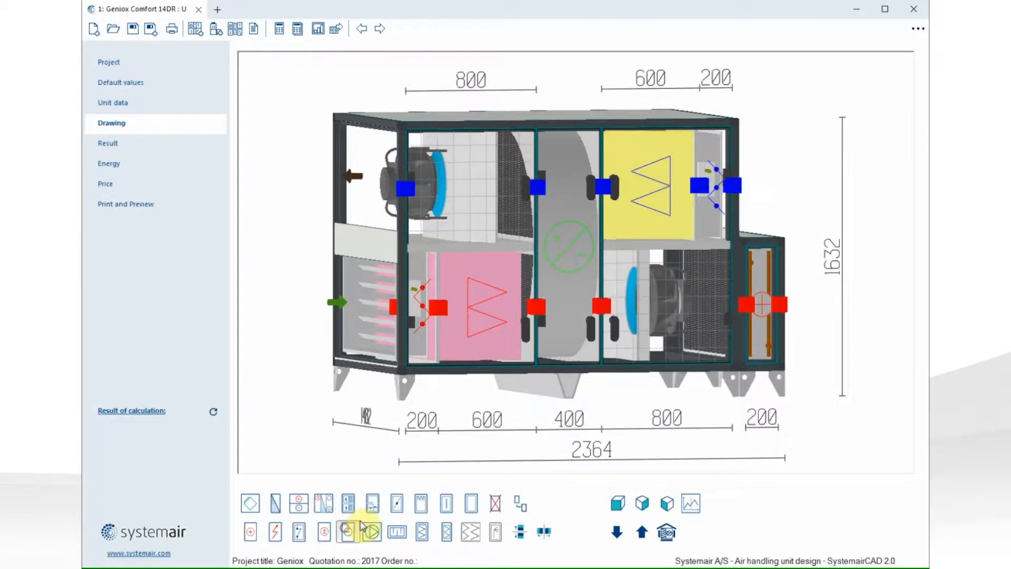
click(347, 531)
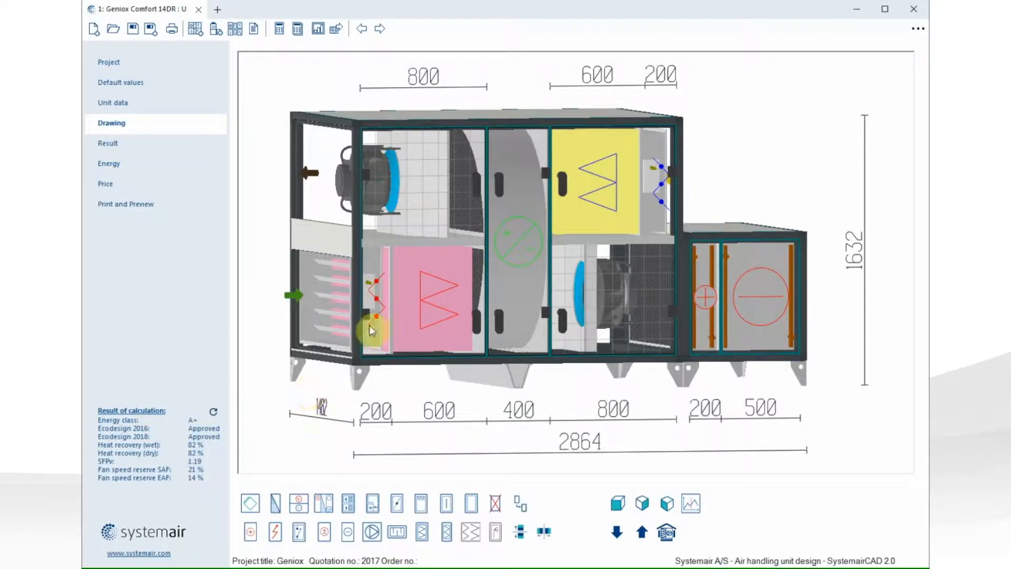
double_click(519, 241)
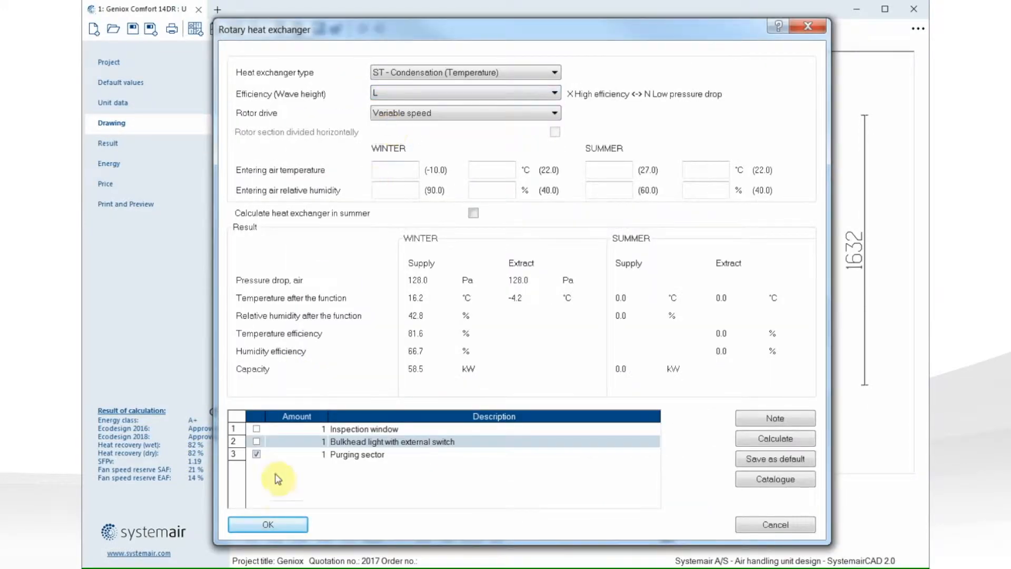
Step: Confirm the rotary exchanger with purging sector, giving 79 % heat recovery and SFPv 1.16
click(268, 524)
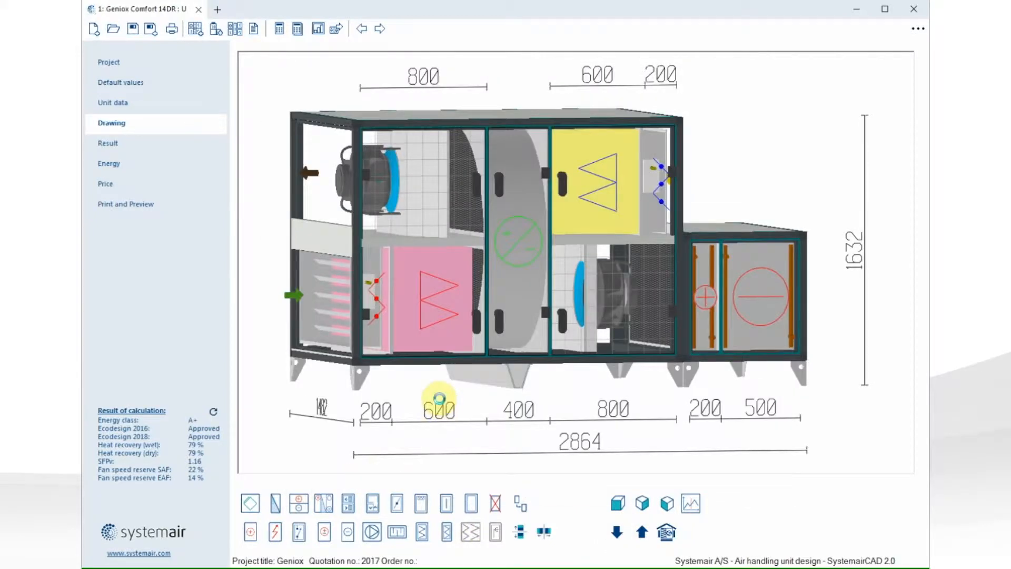
Step: Add and configure a damper, extending the 14DR unit to 3164 mm
click(396, 502)
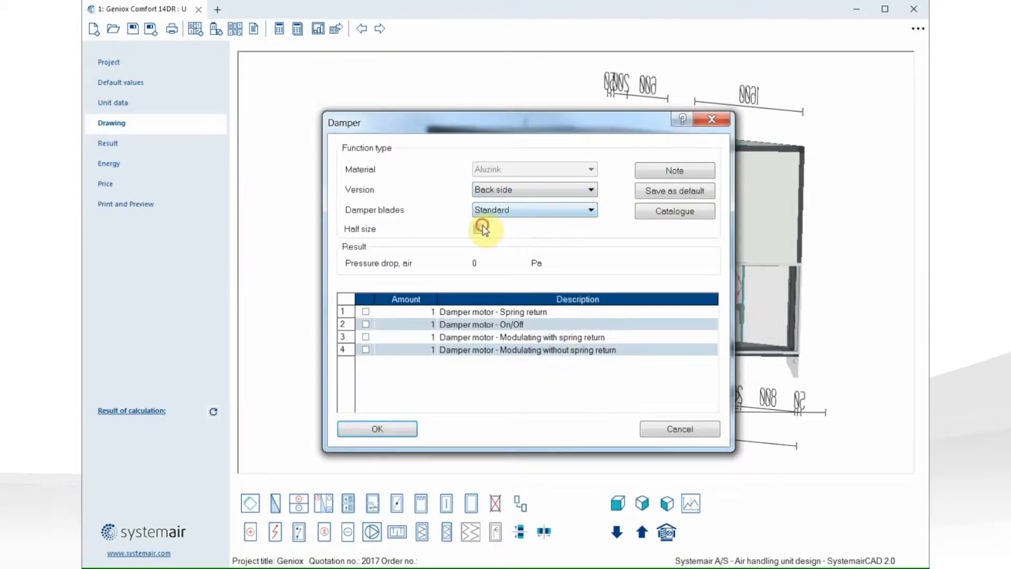
click(377, 429)
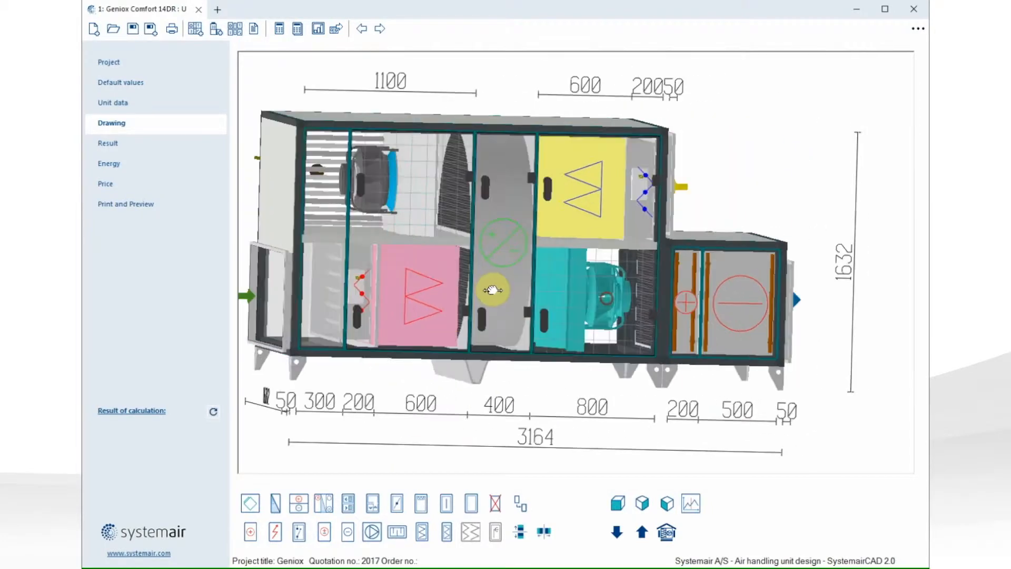
right_click(494, 290)
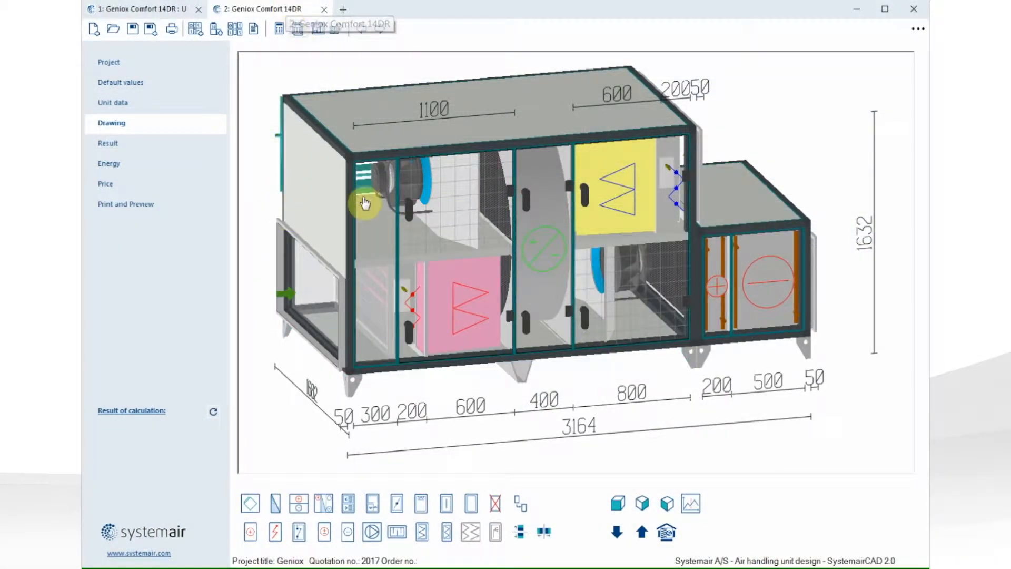
Step: Enter 10000 m³/h supply airflow so the copied unit becomes Geniox Comfort 20DR
click(112, 102)
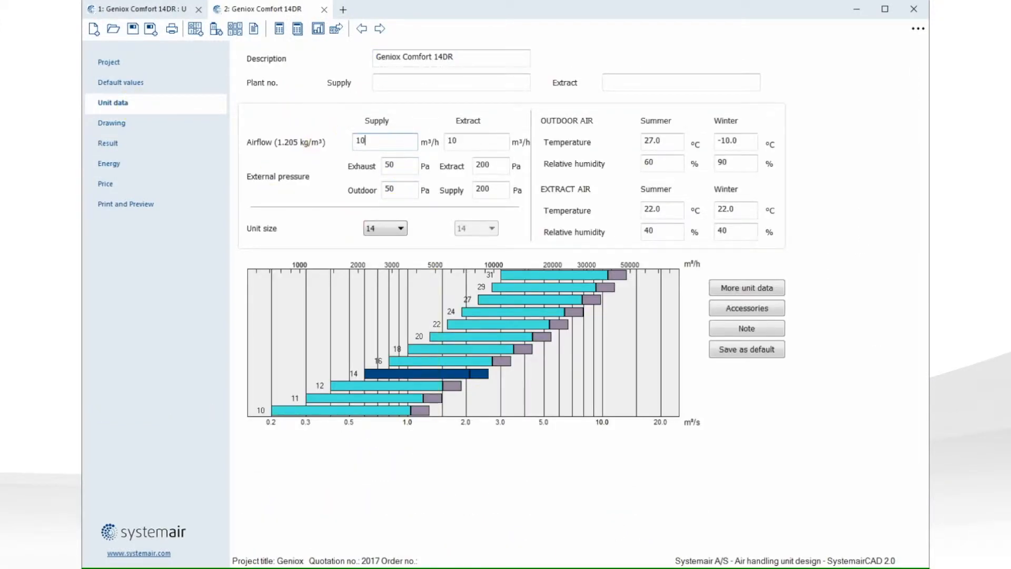
text(10000.00)
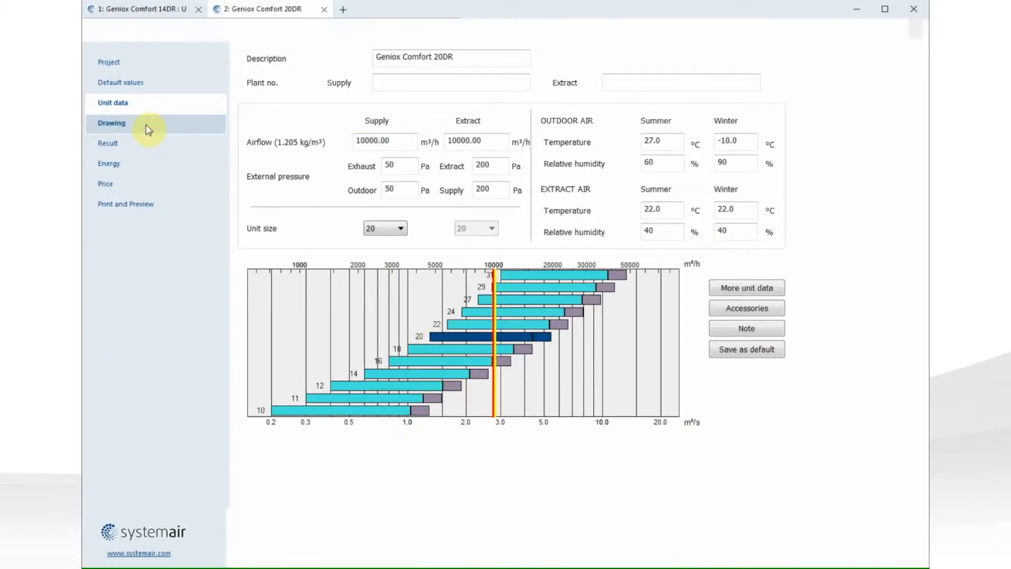
Step: Remove the left-end damper from the 20DR drawing, leaving the unit 3564 mm long
click(111, 123)
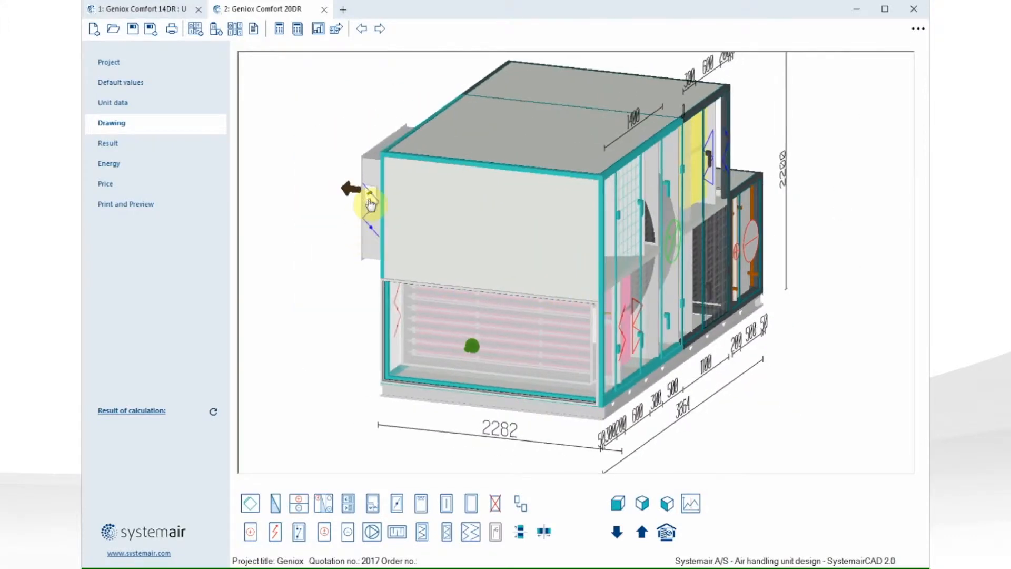
right_click(371, 204)
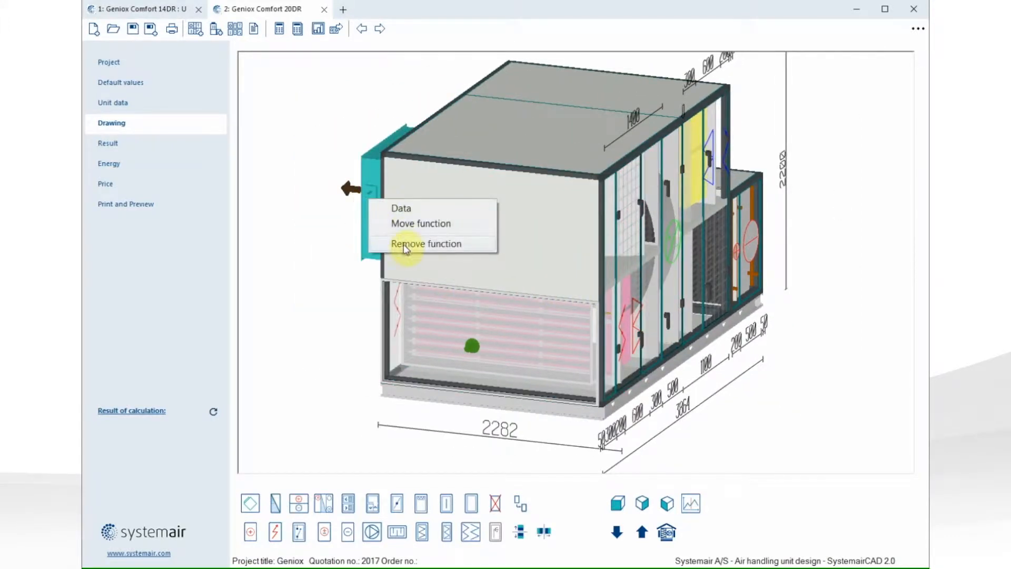
click(426, 243)
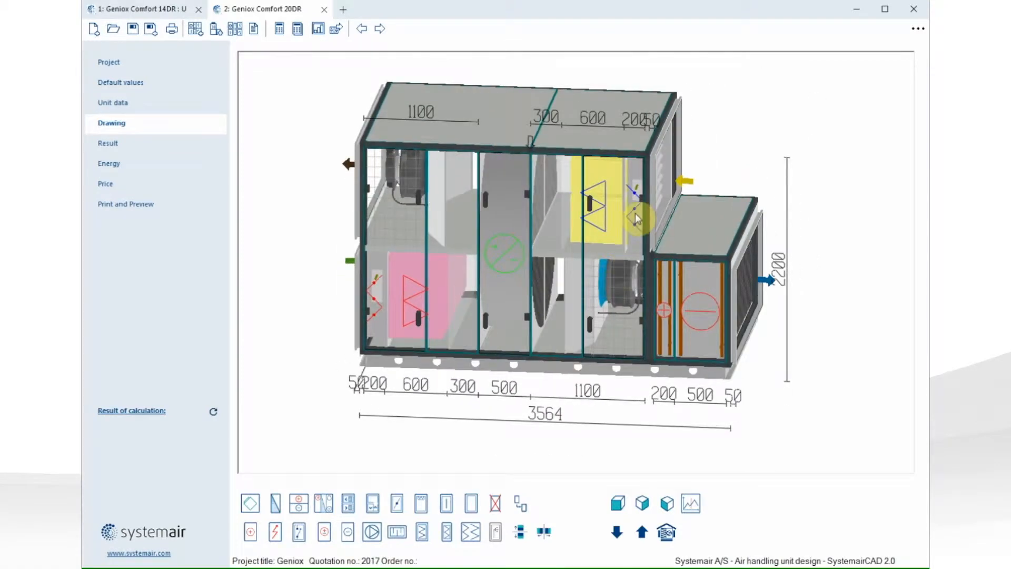
mouse_move(658, 225)
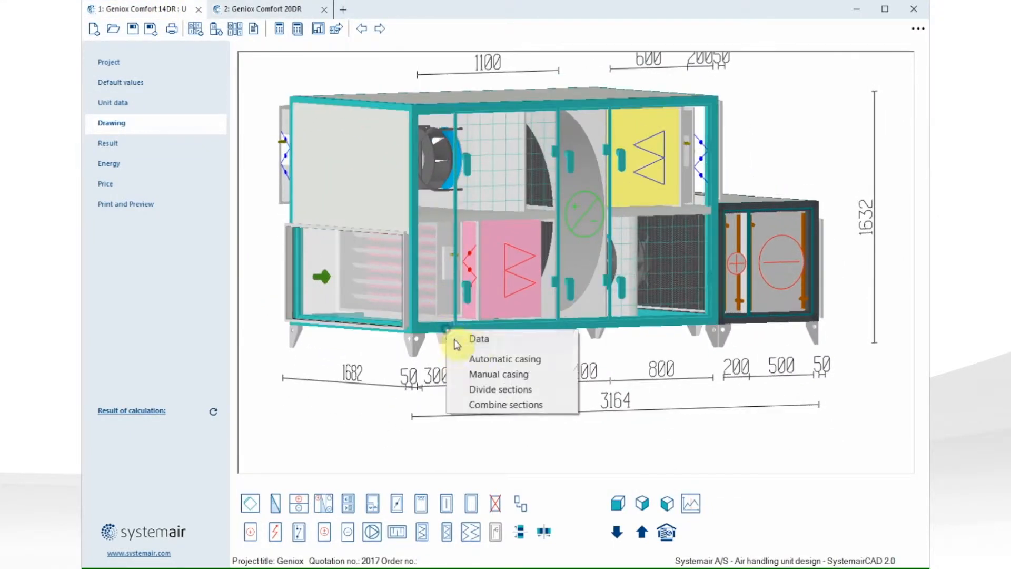
Step: Set the 14DR unit's duct connections to flexible and start a third unit at 3600 m³/h
click(479, 339)
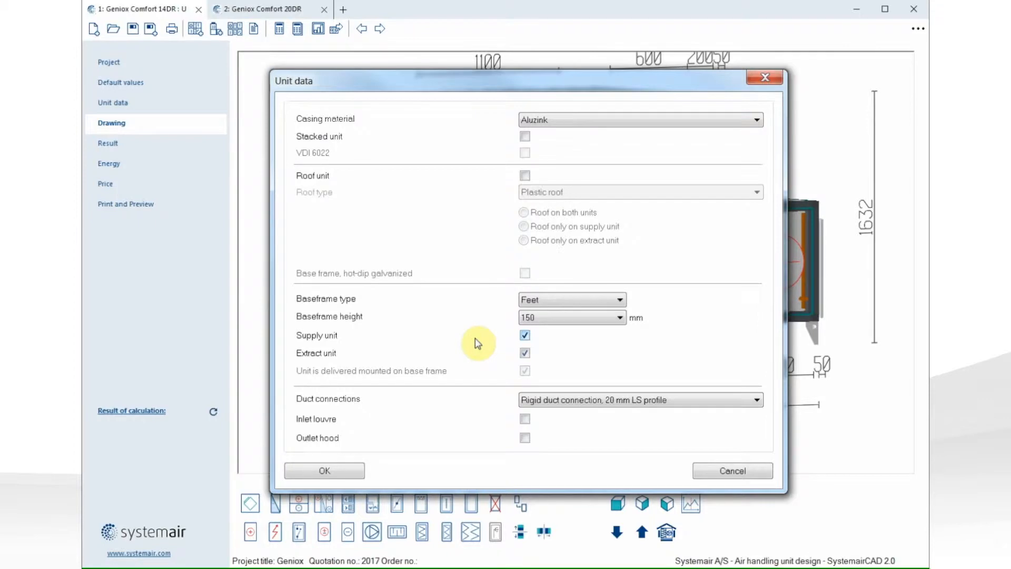
click(639, 399)
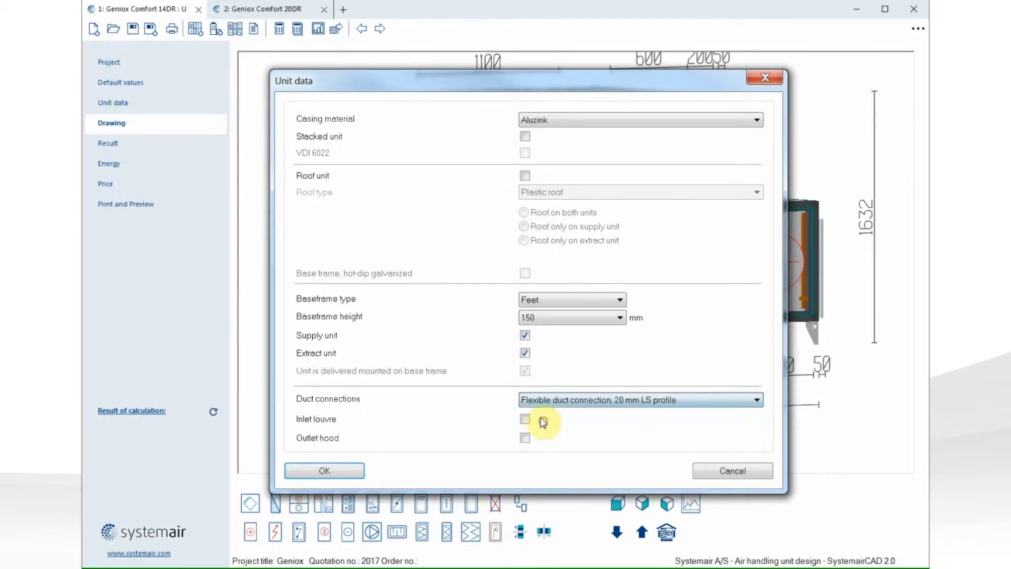
click(323, 471)
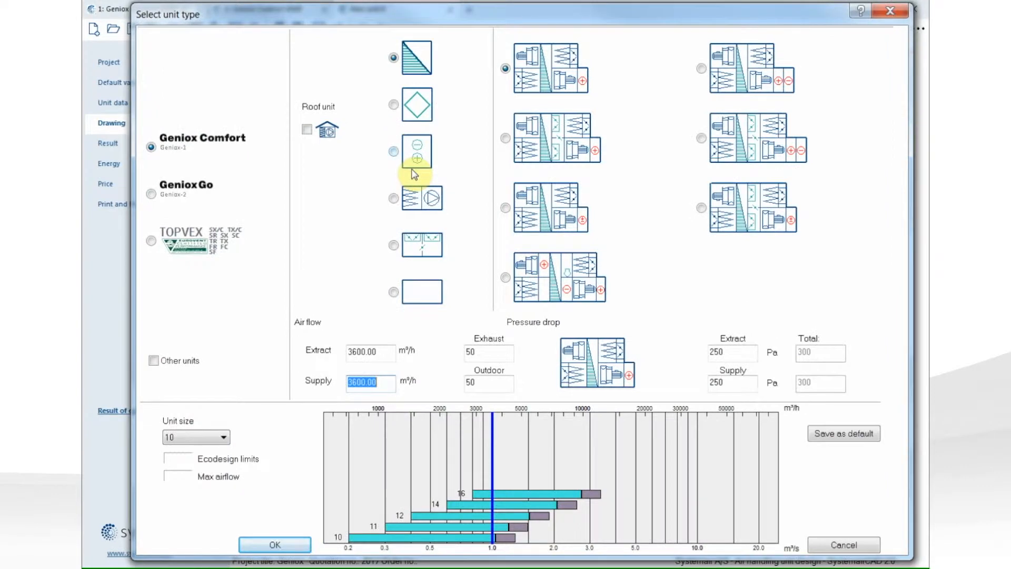
Step: Create a size 12 Geniox Comfort unit with a plate heat exchanger
click(393, 104)
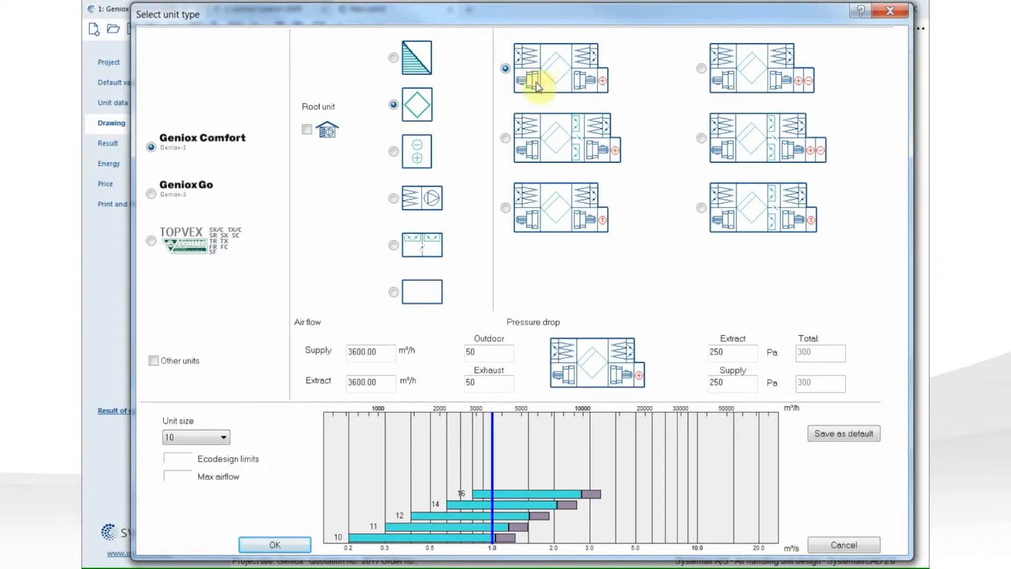
click(500, 515)
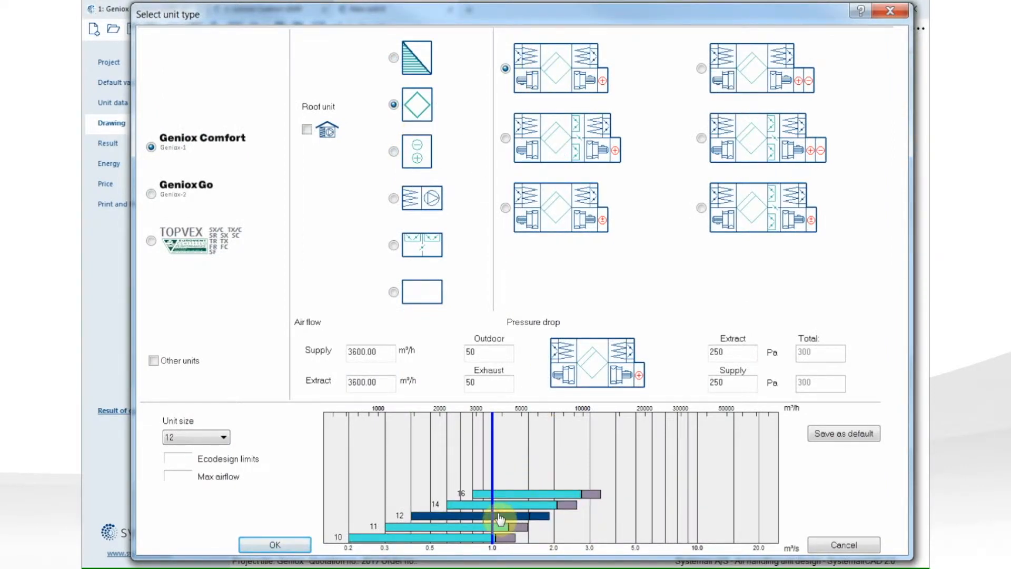
click(274, 545)
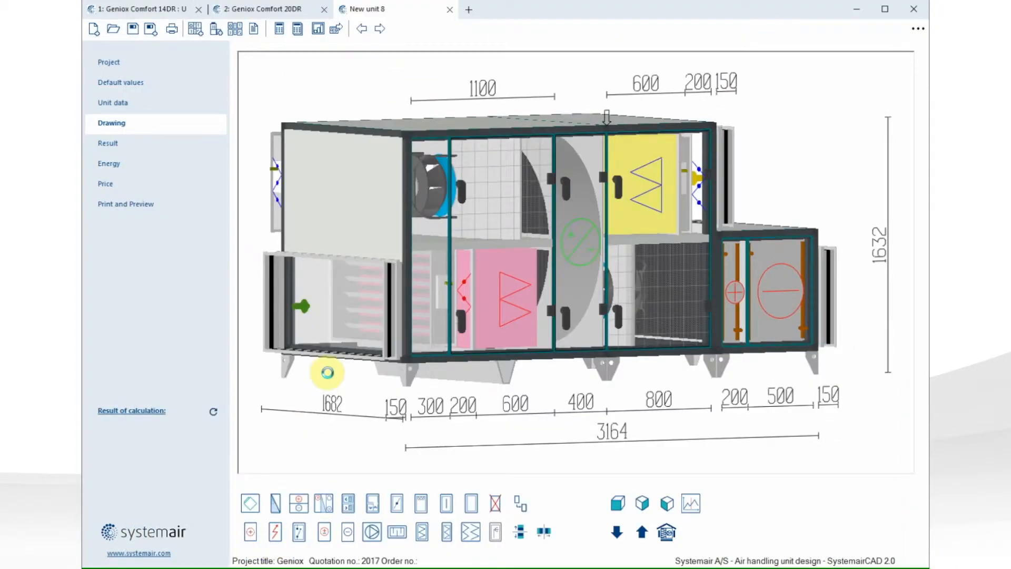
click(379, 9)
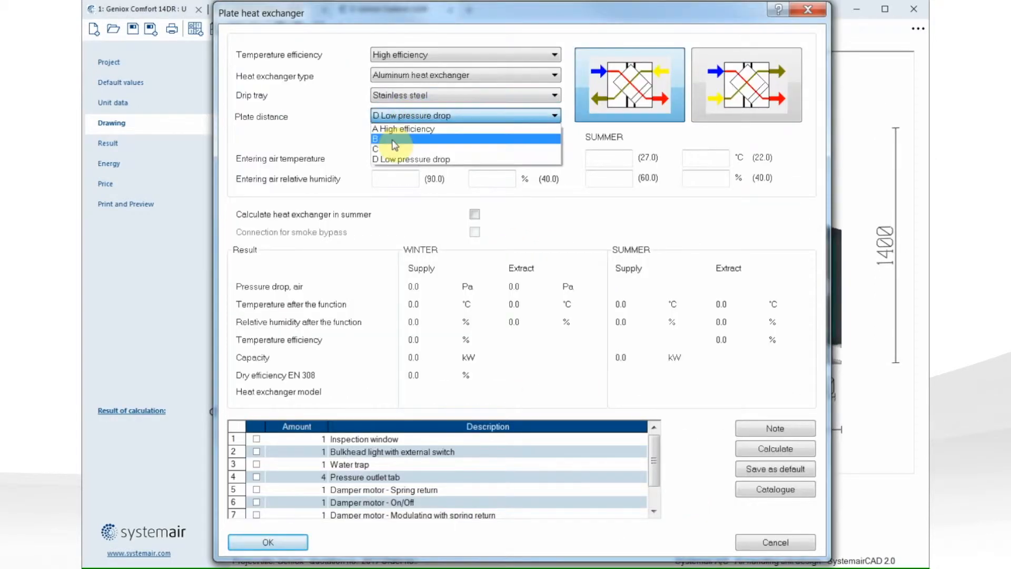
Step: Change the plate distance, upsize the third unit to 14DR (A+), and view the 20DR unit
click(267, 542)
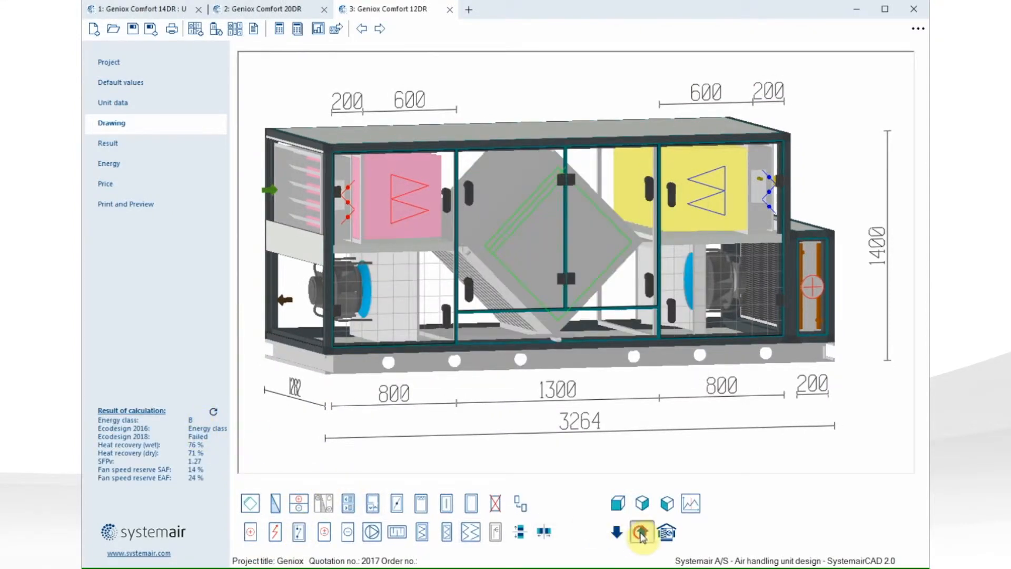
click(641, 531)
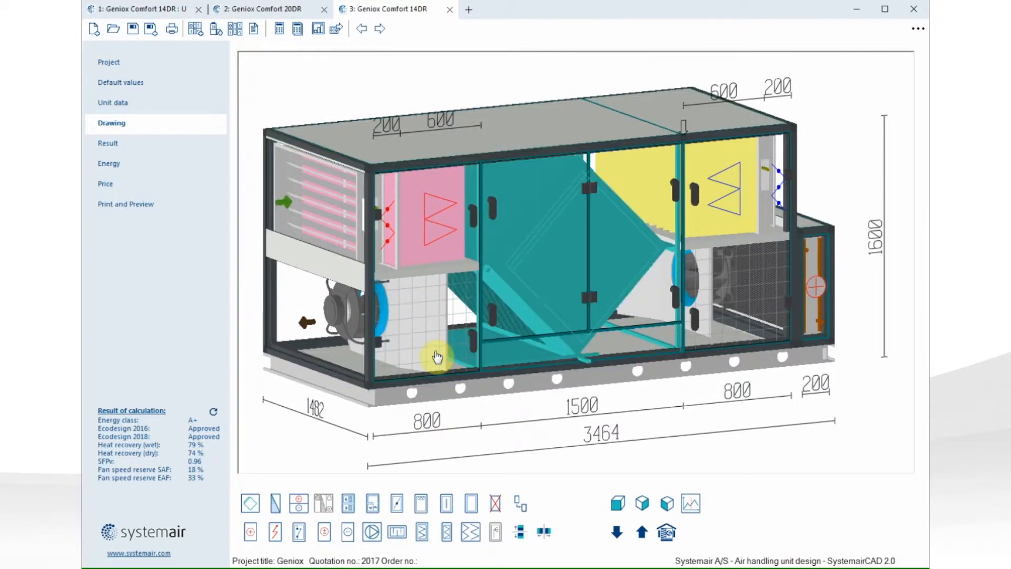
click(437, 356)
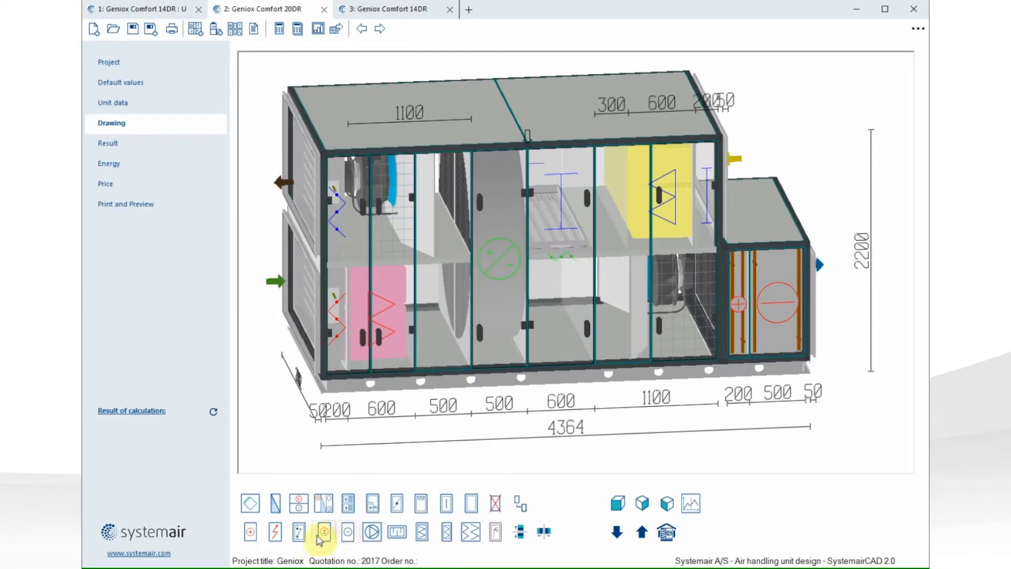
Step: Move the 20DR's BM1 humidity sensor into the room in the control system settings
click(322, 531)
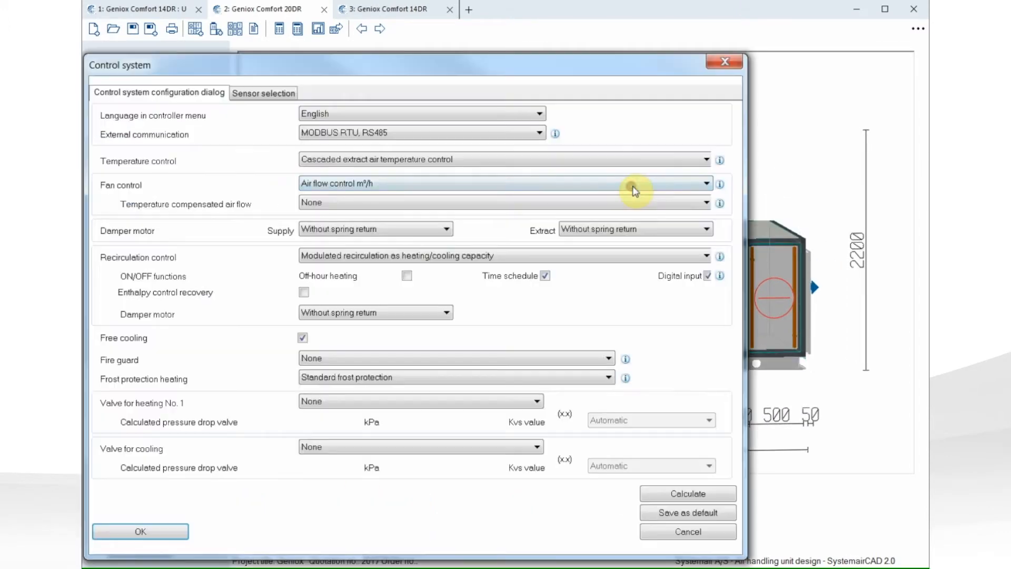
mouse_move(560, 141)
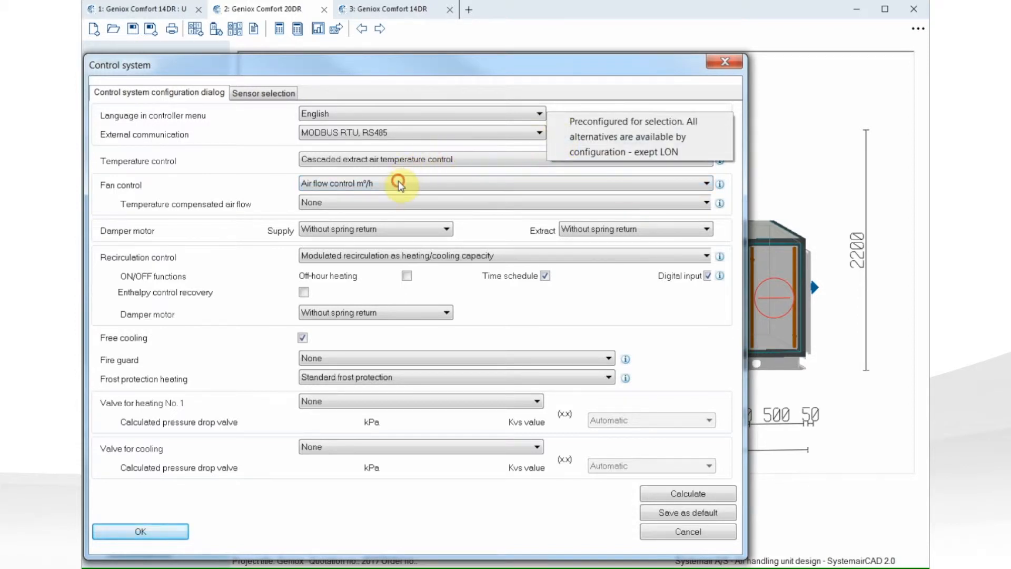
click(263, 92)
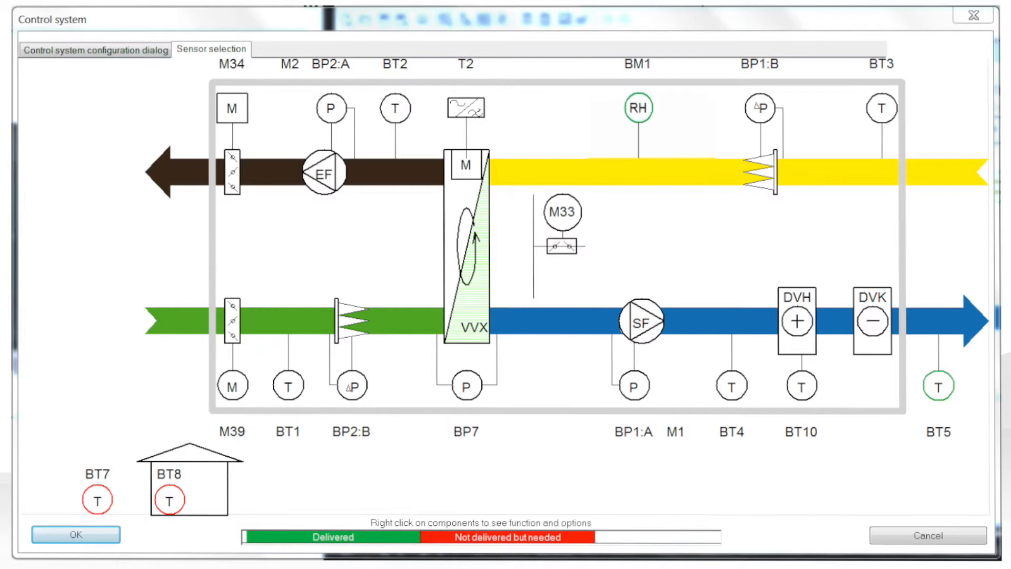
right_click(638, 108)
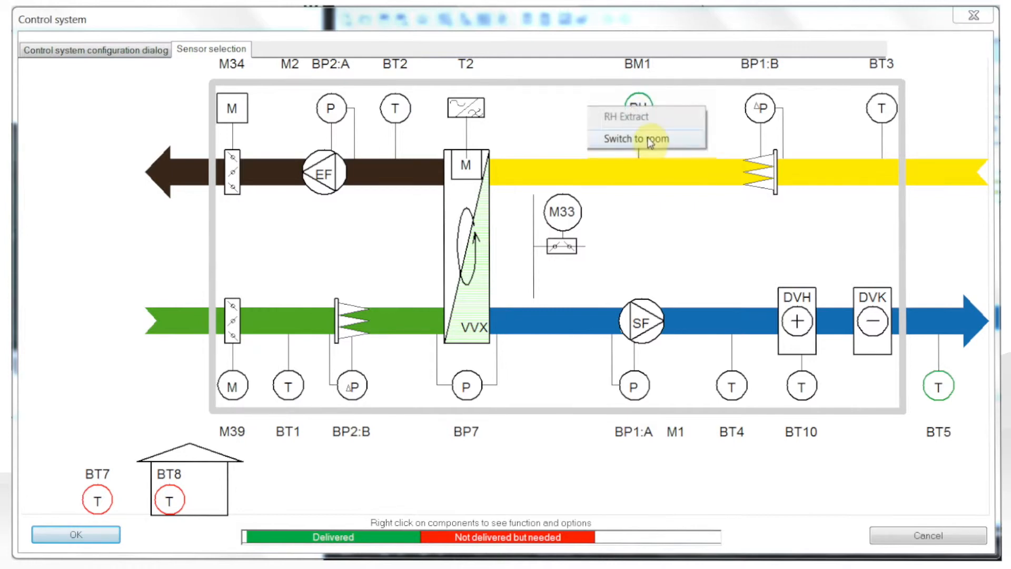
click(636, 138)
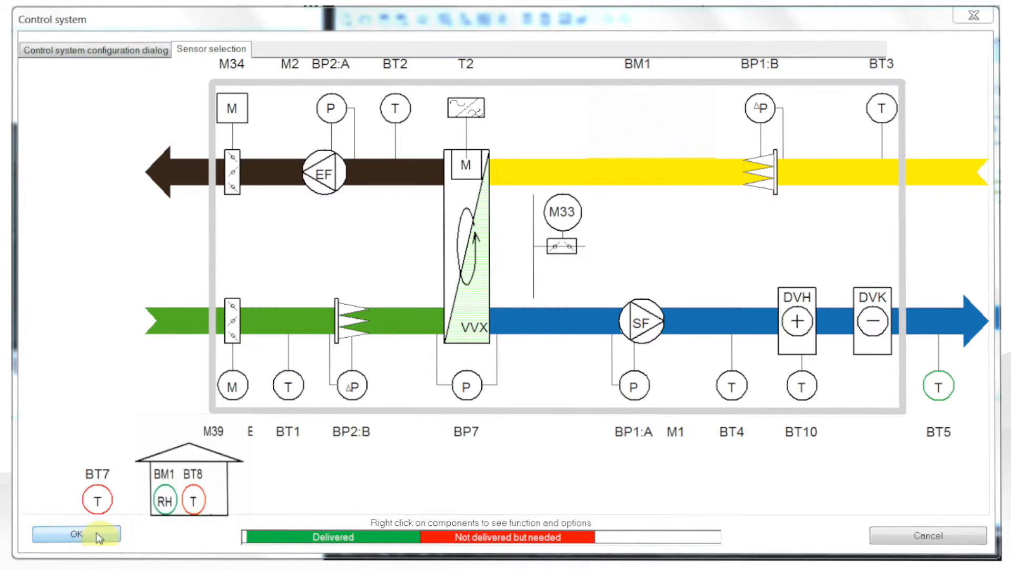
click(76, 534)
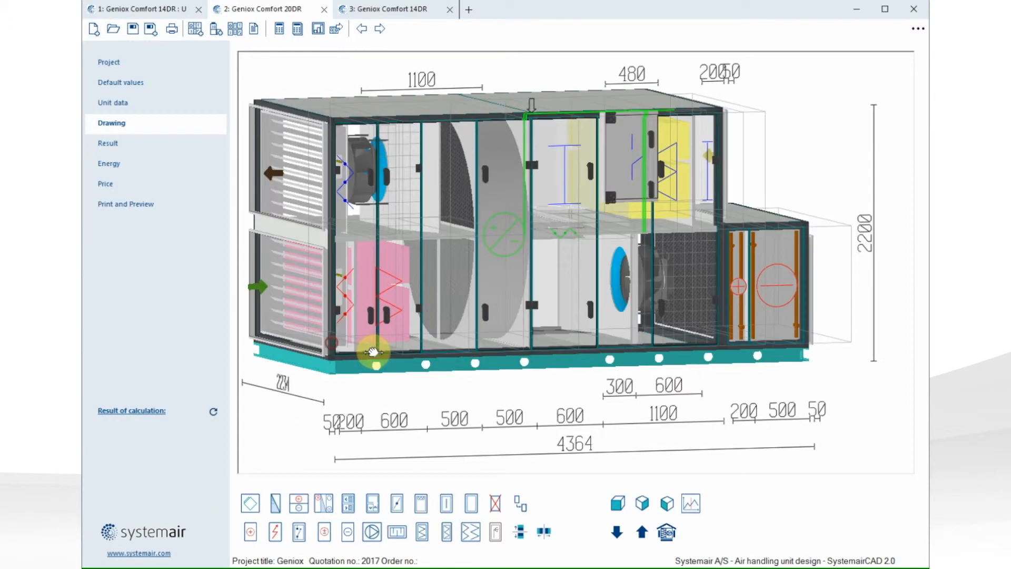
Step: Calculate all three units, review the results, and show the print and preview settings
click(296, 28)
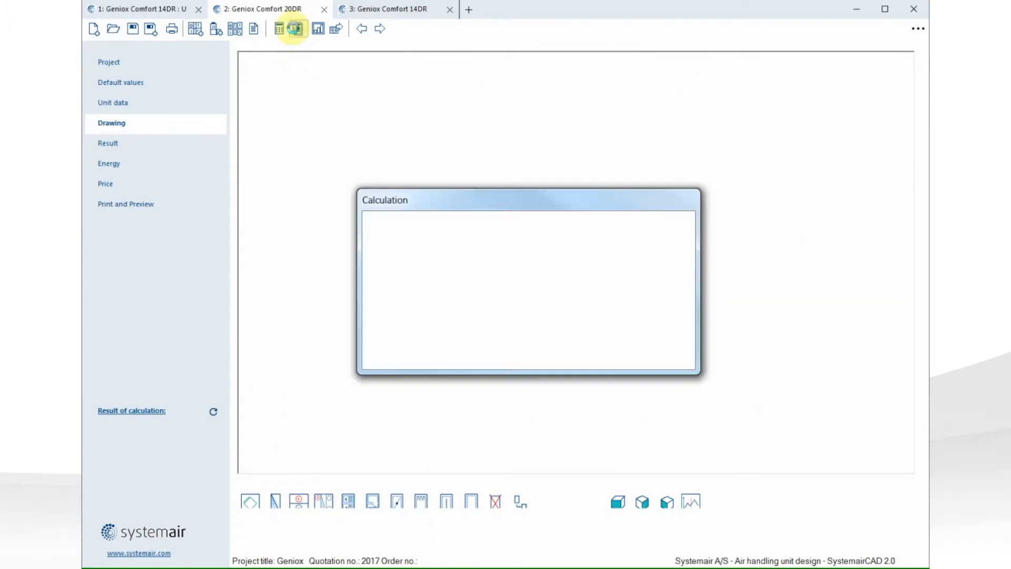
click(295, 28)
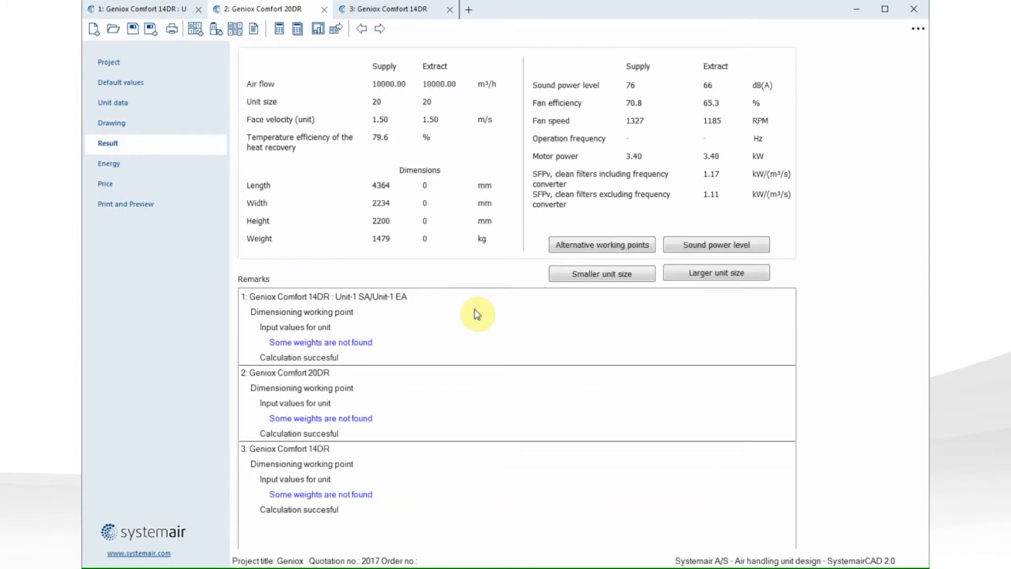
click(126, 204)
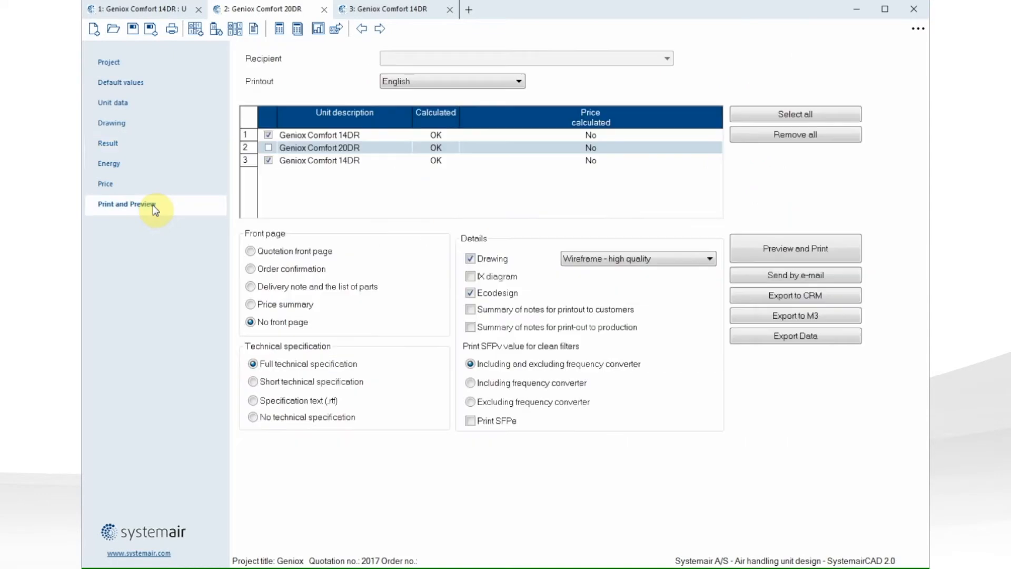
Step: Include the Geniox Comfort 20DR in the printout and generate the technical PDF
click(268, 147)
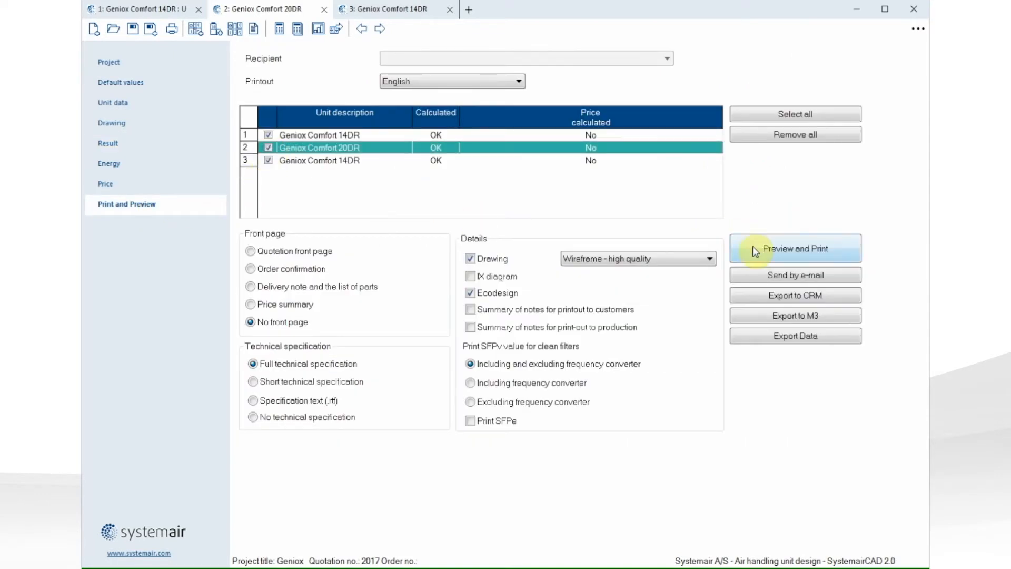
click(794, 248)
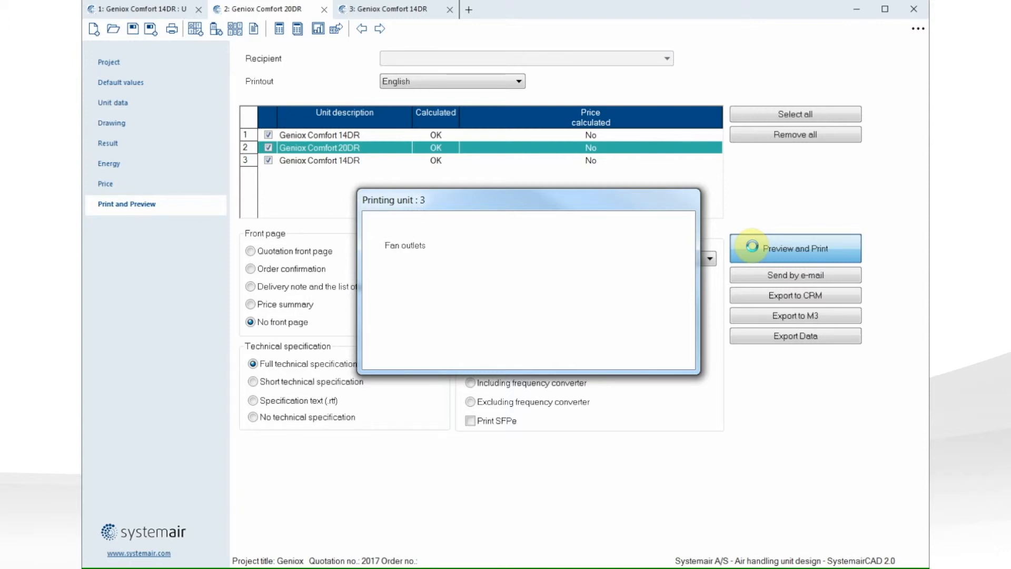
click(795, 248)
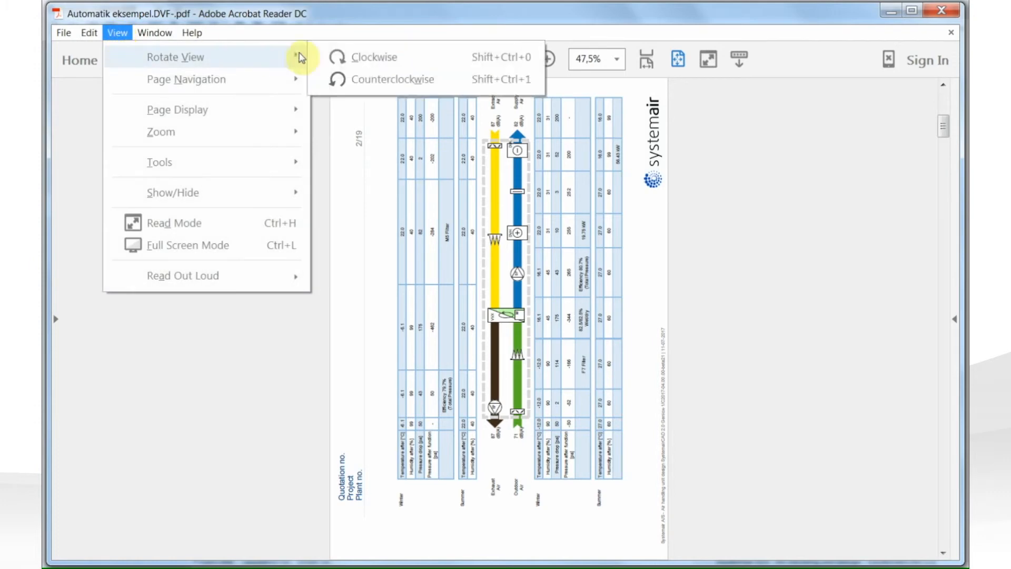
Step: Rotate the page 2 view clockwise to show the airflow diagram upright
click(373, 56)
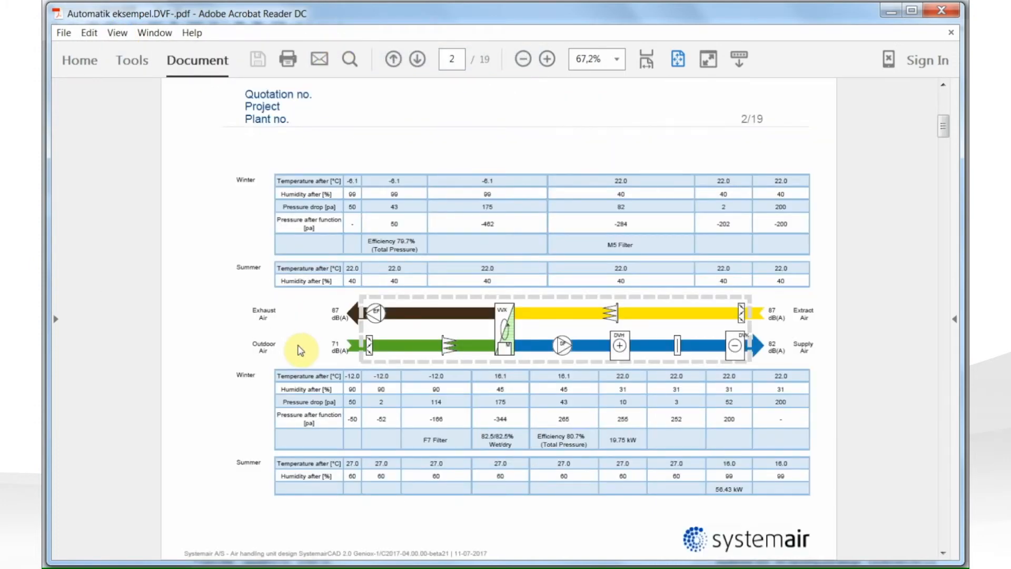
mouse_move(698, 317)
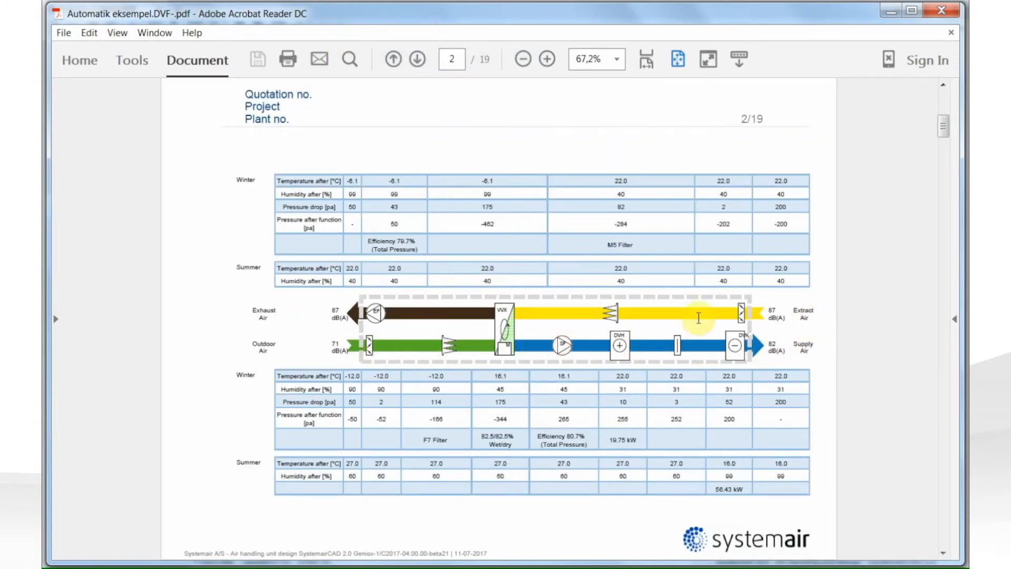
mouse_move(240, 413)
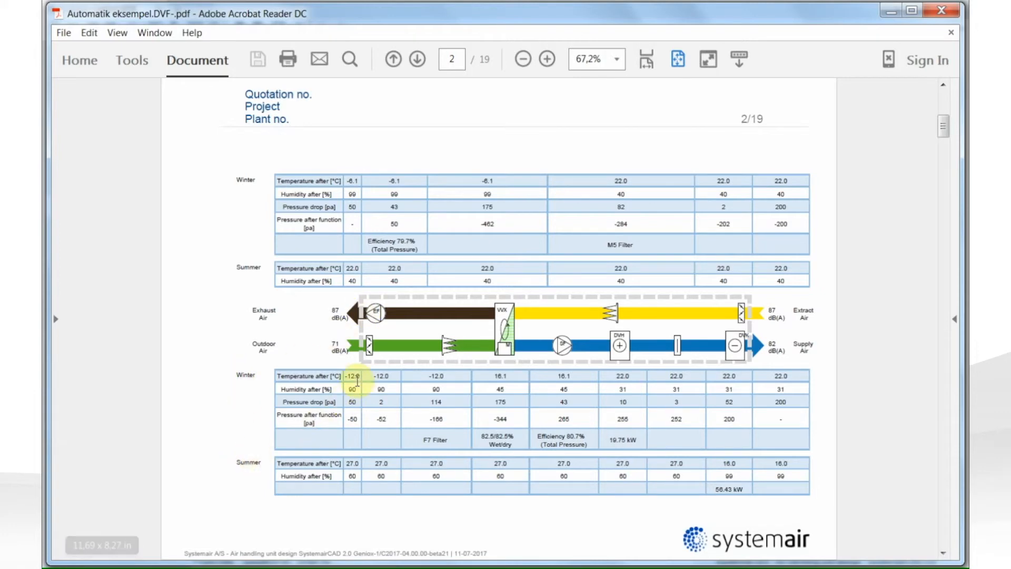
mouse_move(585, 384)
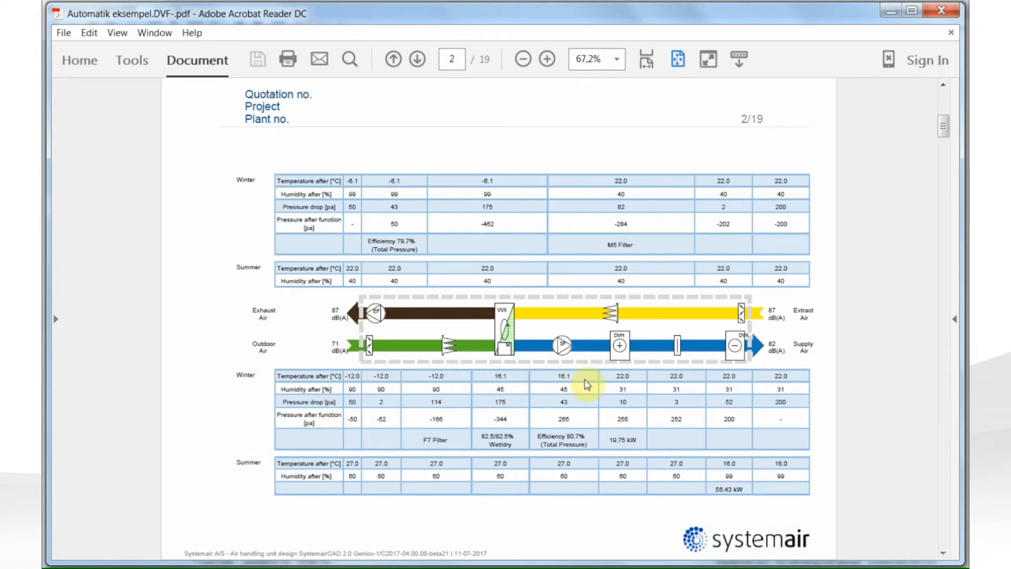